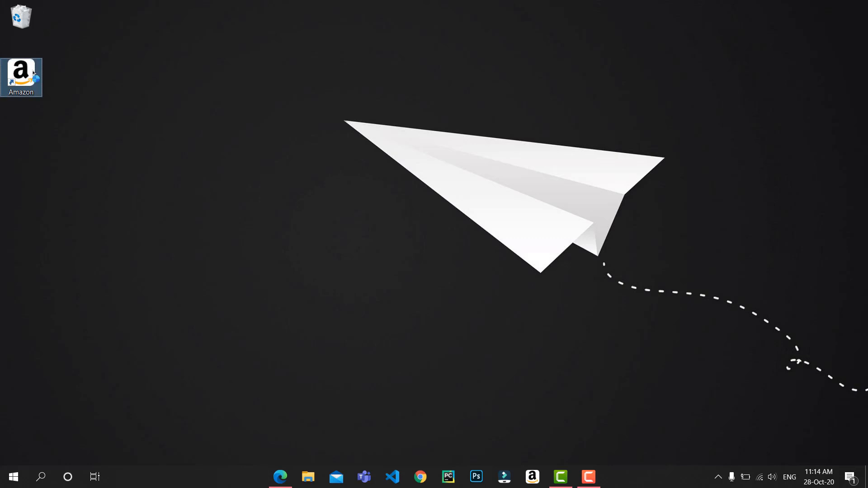
Open the Amazon app from its desktop shortcut and browse the Amazon.in offers.
double_click(20, 77)
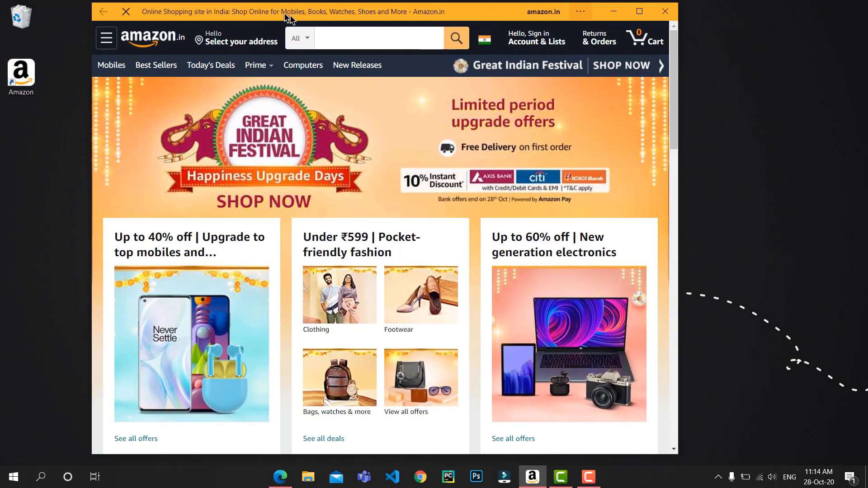
scroll("down", 3)
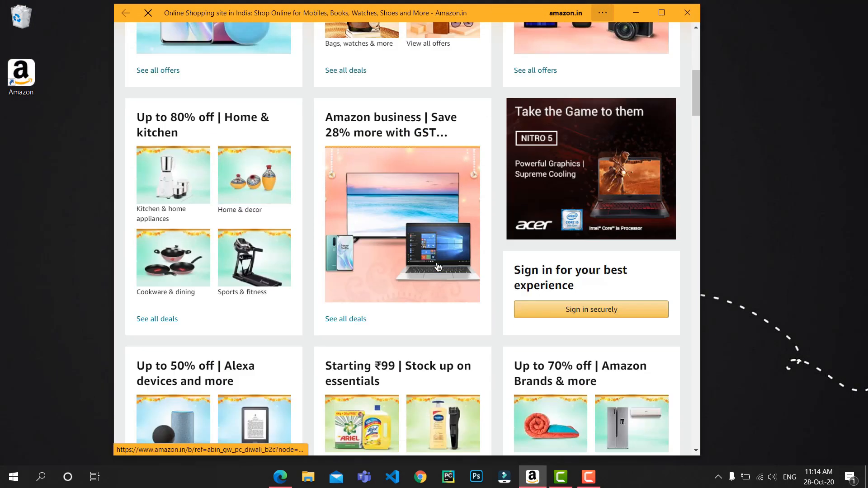
scroll("down", 3)
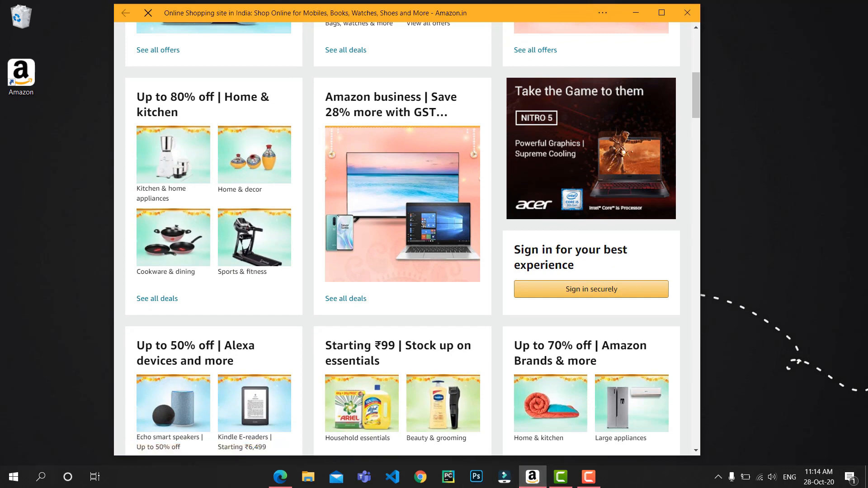
left_click(12, 476)
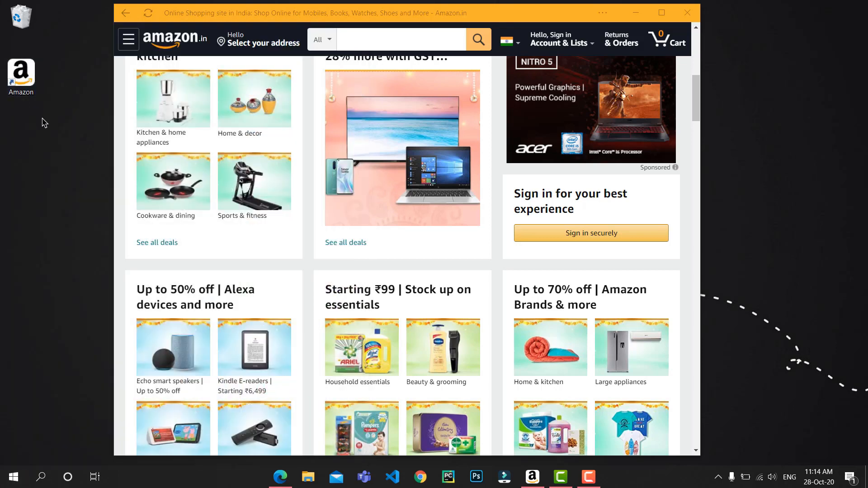
left_click(20, 77)
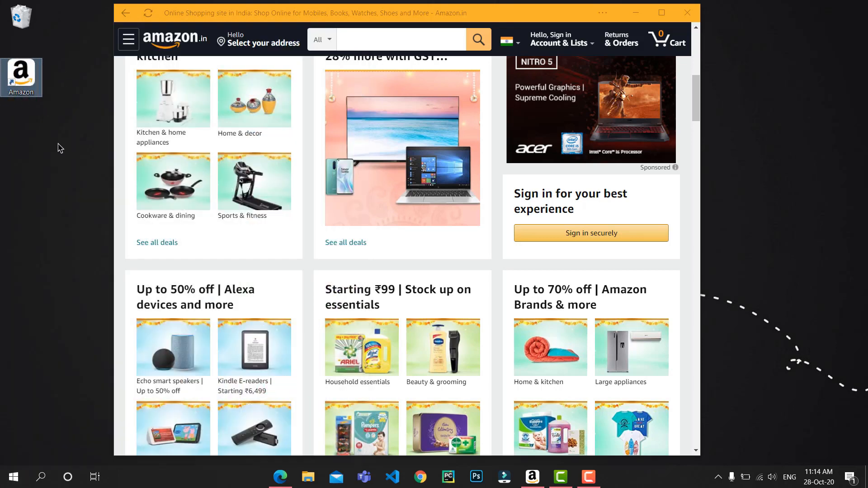
left_click(687, 12)
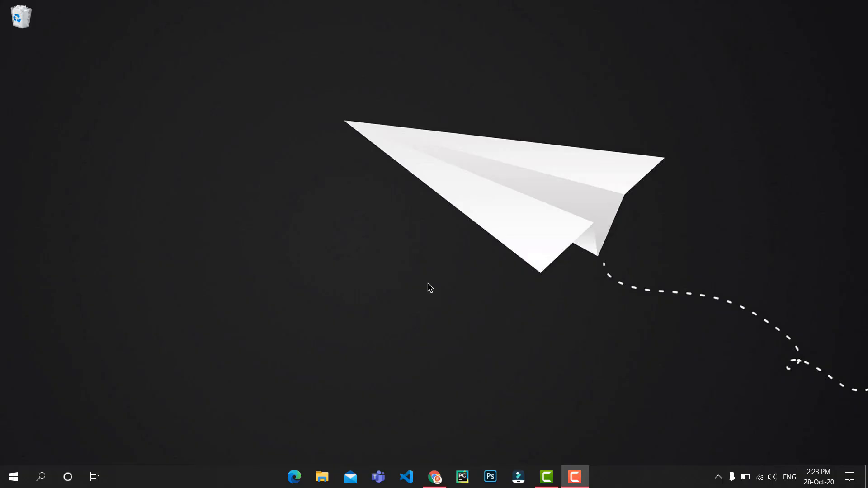
mouse_move(435, 279)
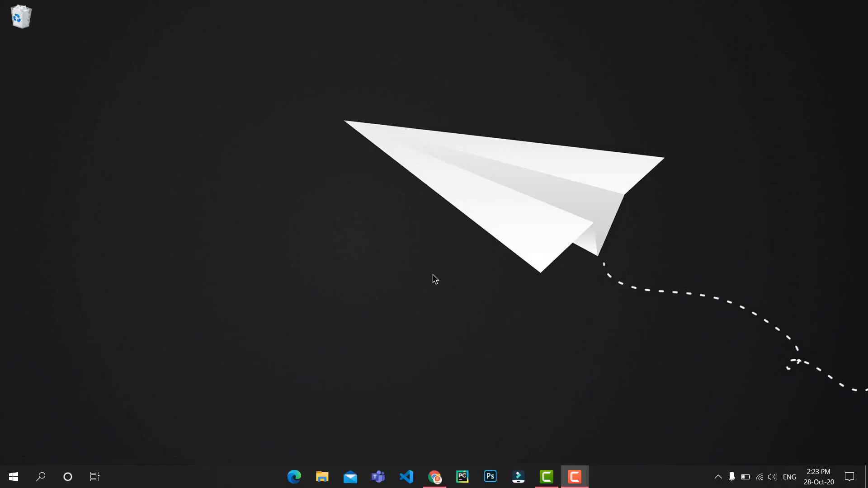
mouse_move(460, 230)
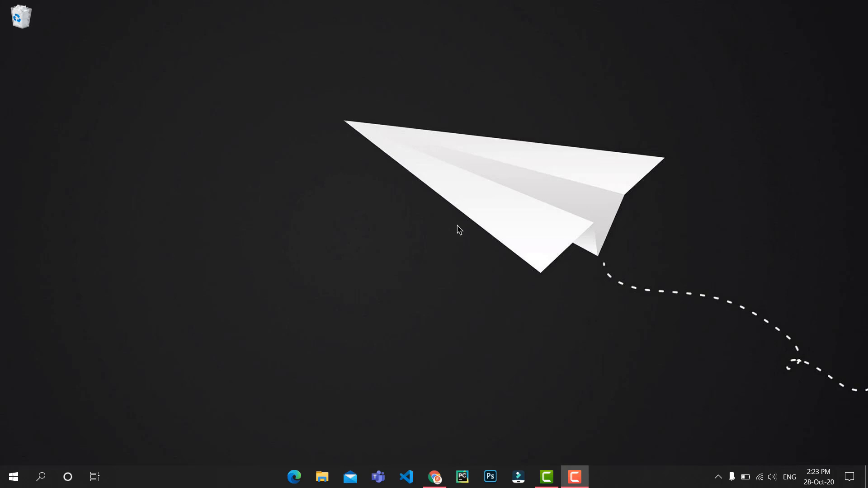
mouse_move(448, 304)
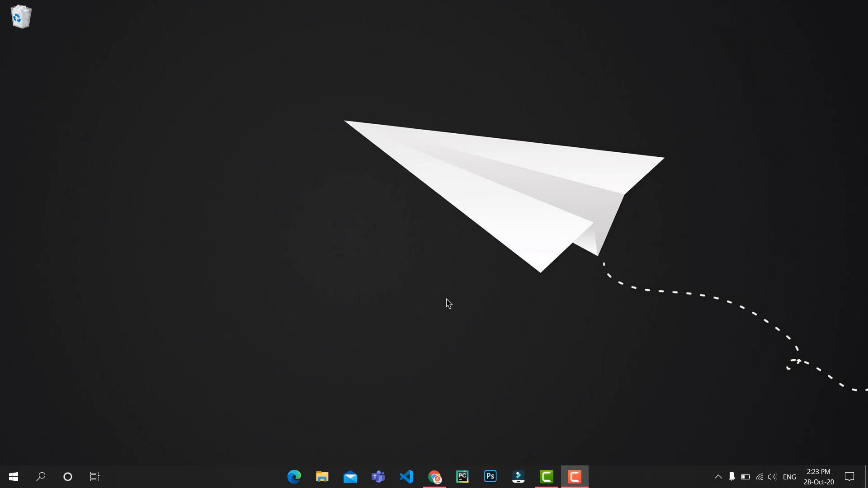
mouse_move(444, 361)
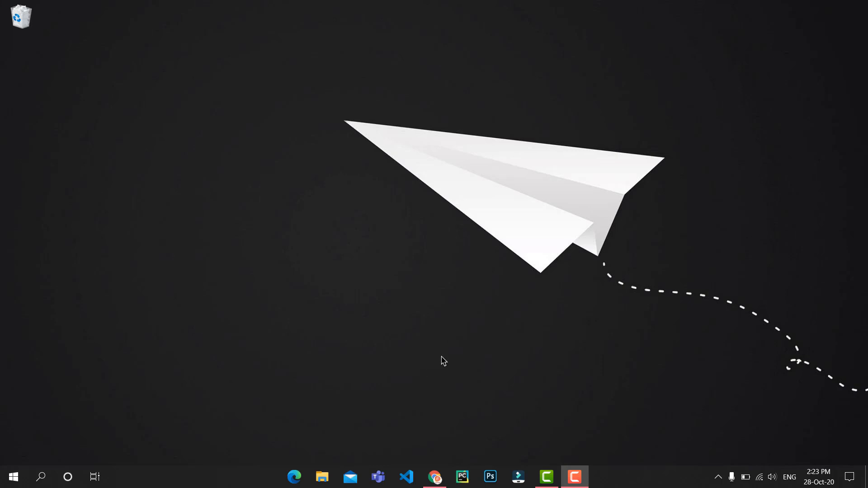
Launch Microsoft Edge from the taskbar.
left_click(435, 476)
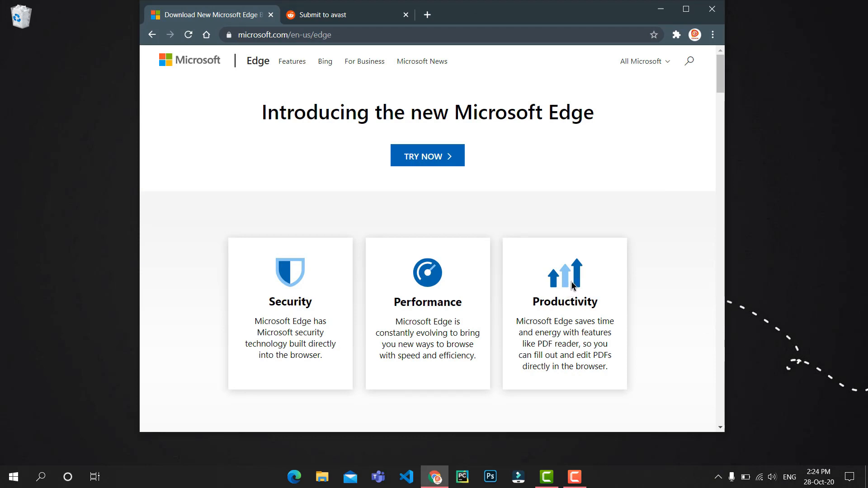
mouse_move(680, 286)
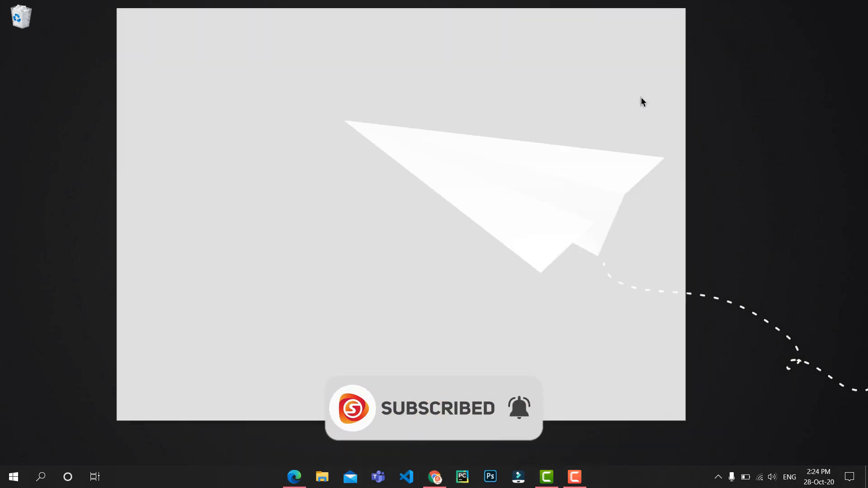
Search Bing for 'flipkart' and open the Flipkart Online Shopping result.
left_click(293, 477)
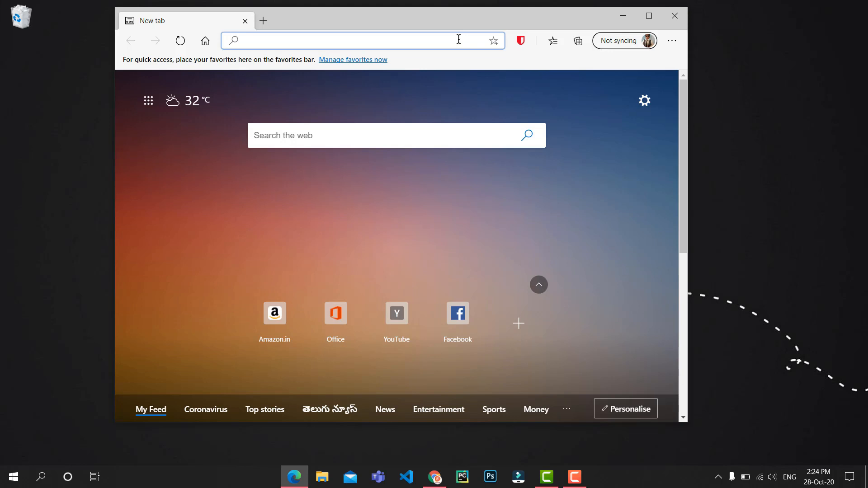
type("flipkart&cvid=24a3fef5...")
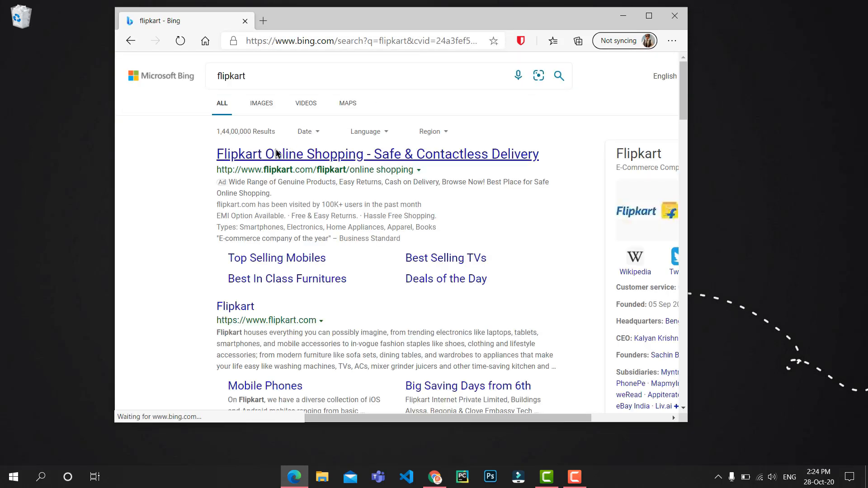
left_click(377, 154)
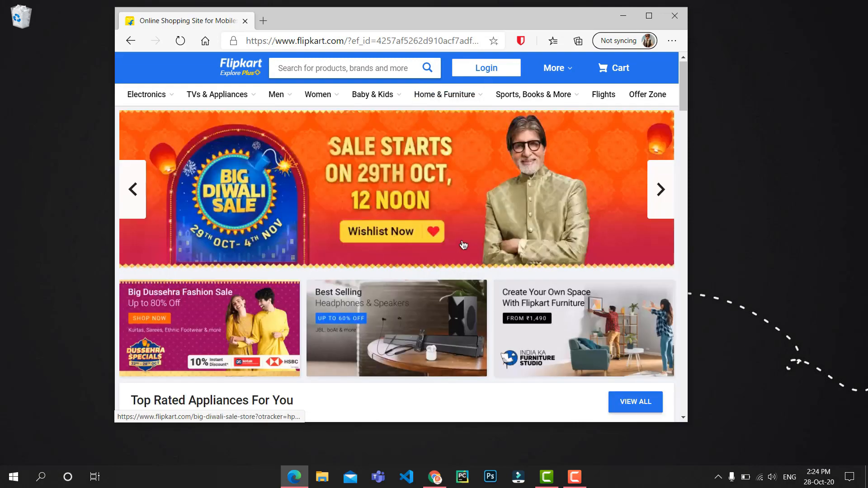
scroll("down", 3)
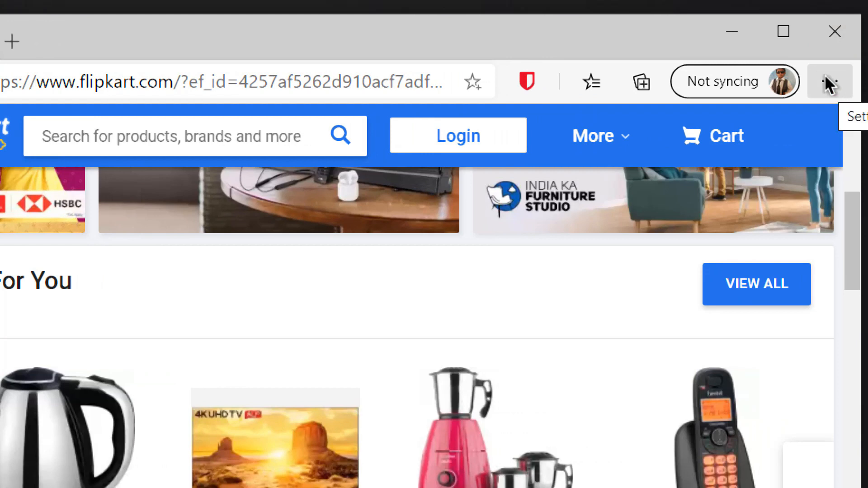
Open the Settings and more menu to reach Install this site as an app.
left_click(830, 81)
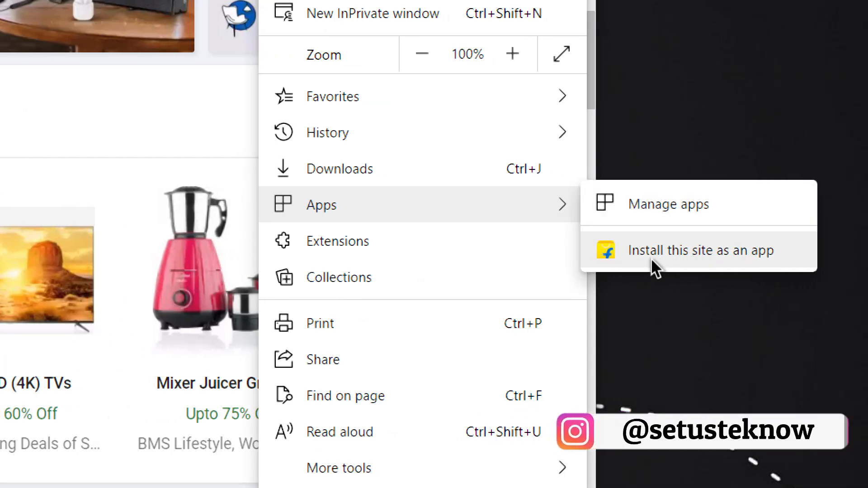
mouse_move(695, 266)
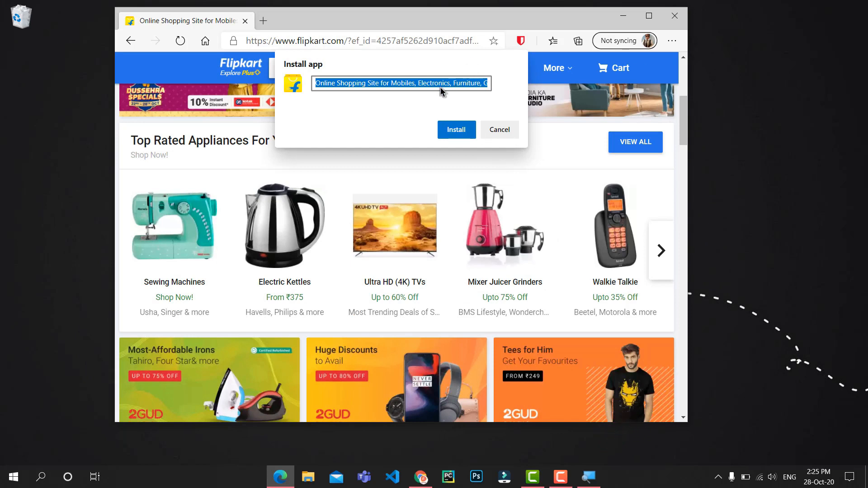
mouse_move(514, 113)
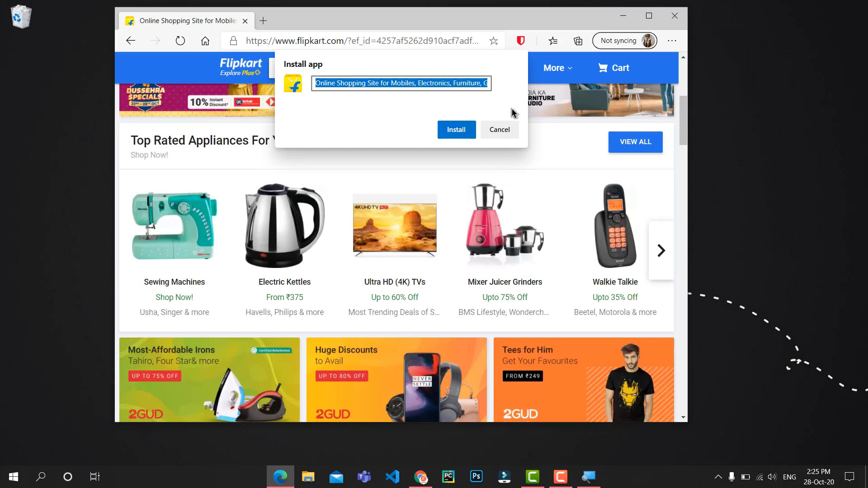
Install the site as an app named 'Flipkart'.
type("Flipkart")
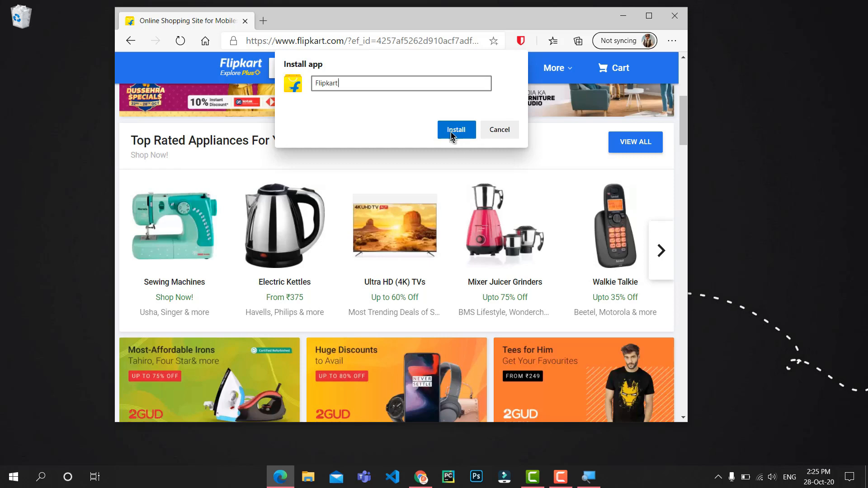
left_click(455, 130)
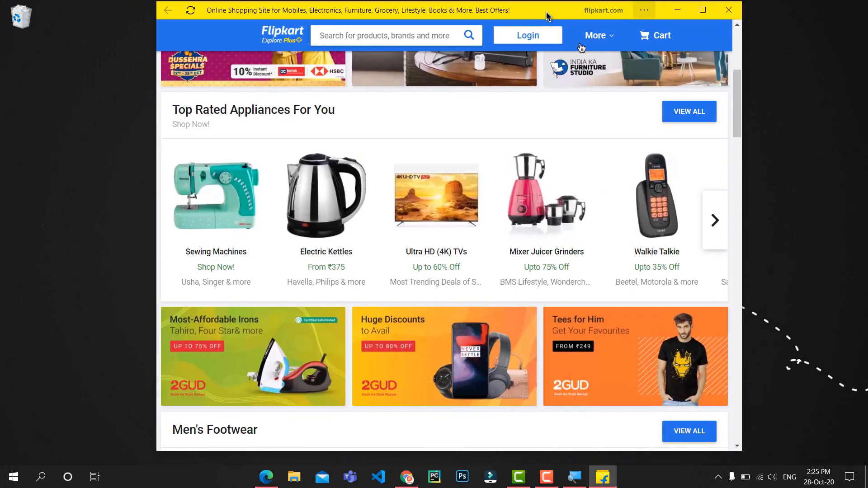
mouse_move(436, 196)
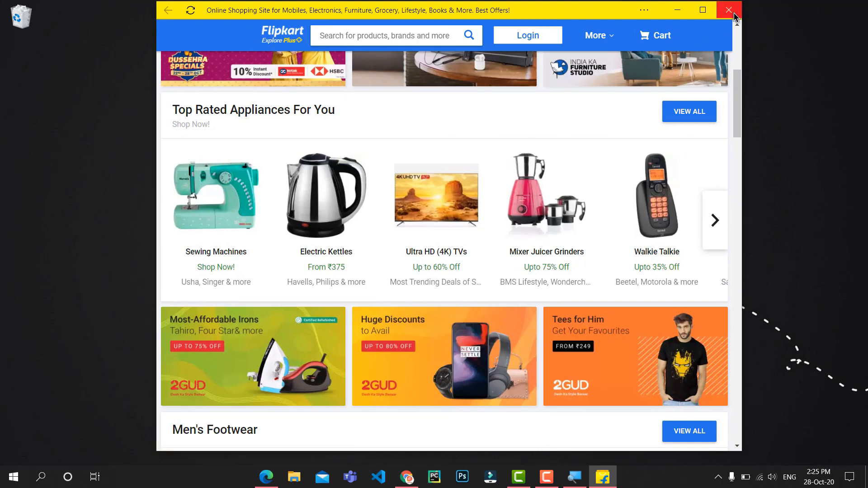
Close the app and move the Flipkart shortcut beneath the recycle bin.
left_click(728, 10)
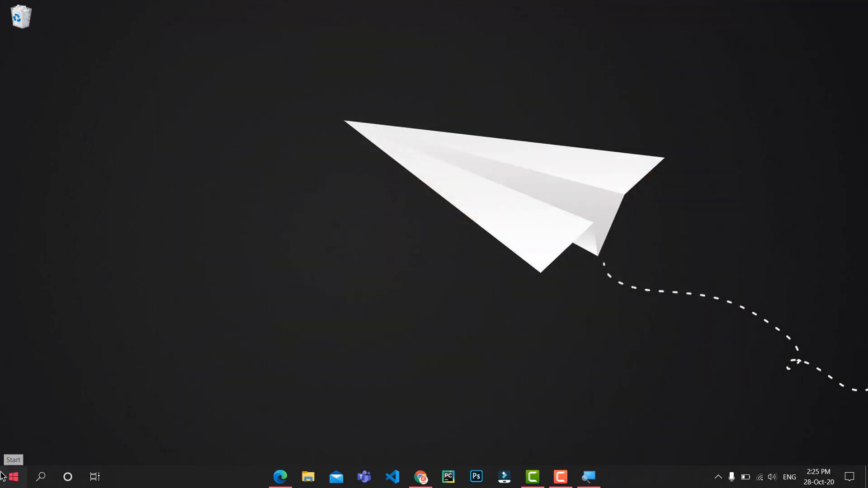
left_click(10, 476)
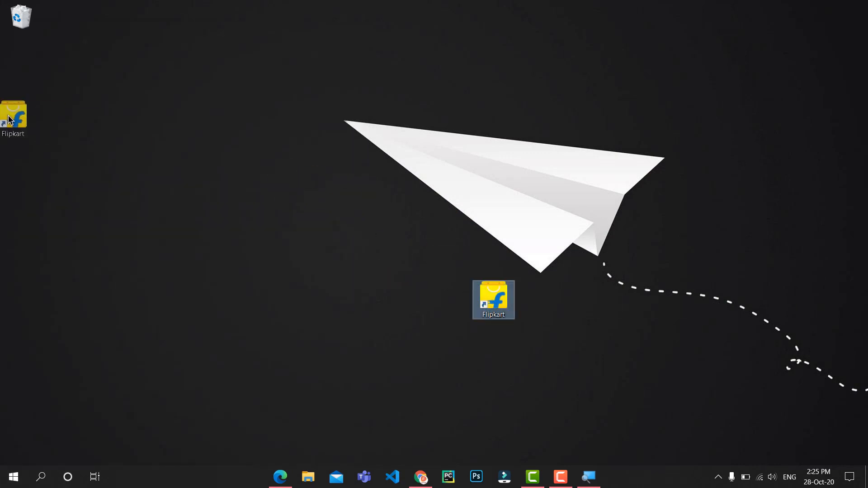
left_click_drag(493, 299, 21, 77)
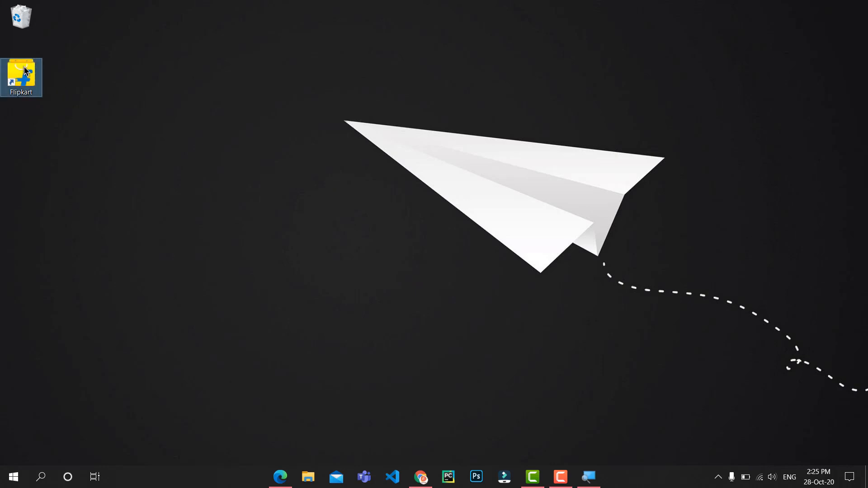
Launch the Flipkart app from the desktop shortcut, close it, and relaunch.
double_click(20, 77)
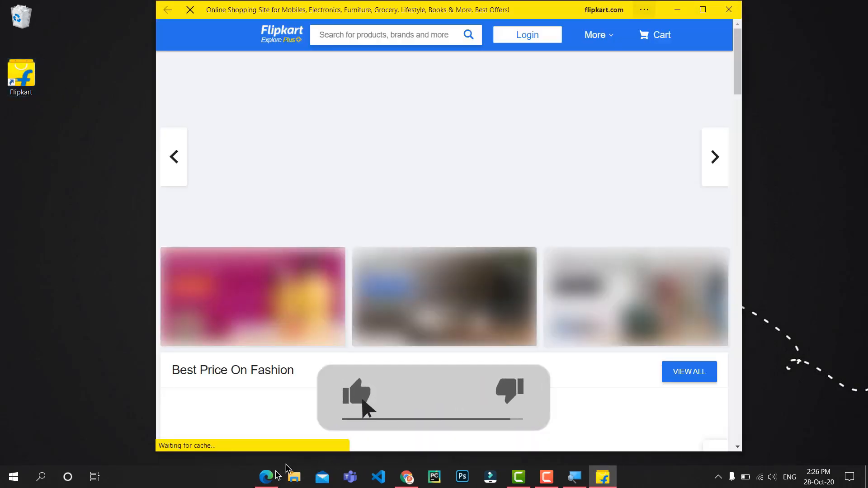
left_click(526, 35)
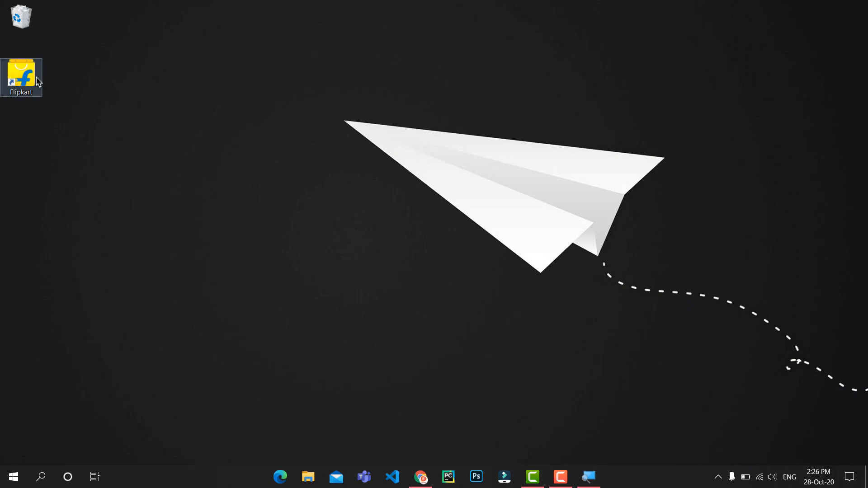
double_click(21, 77)
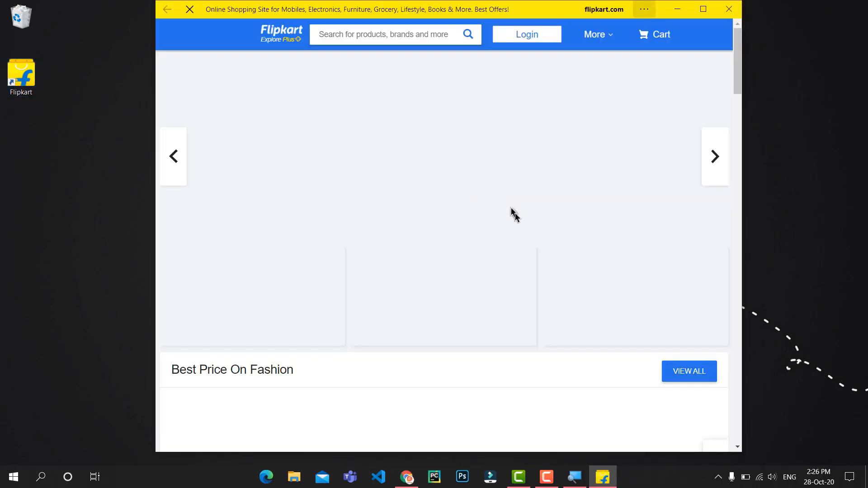
Close the Flipkart login popup and open the app's Settings and more menu.
left_click(526, 34)
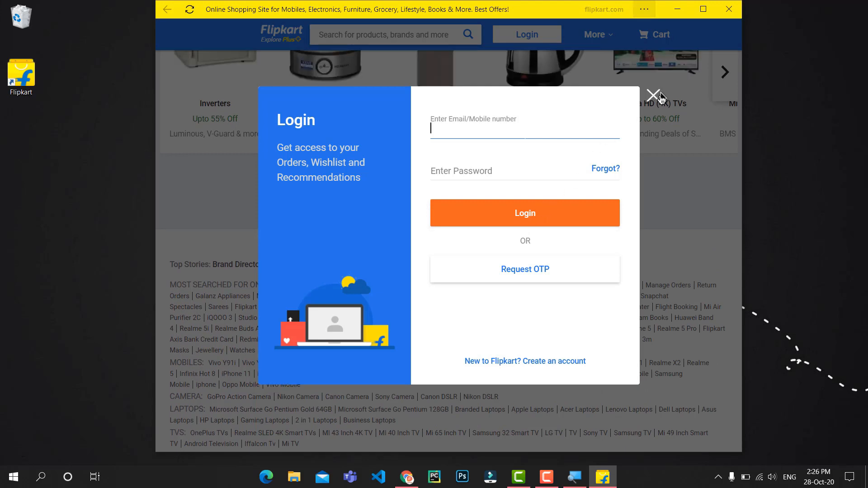
left_click(656, 94)
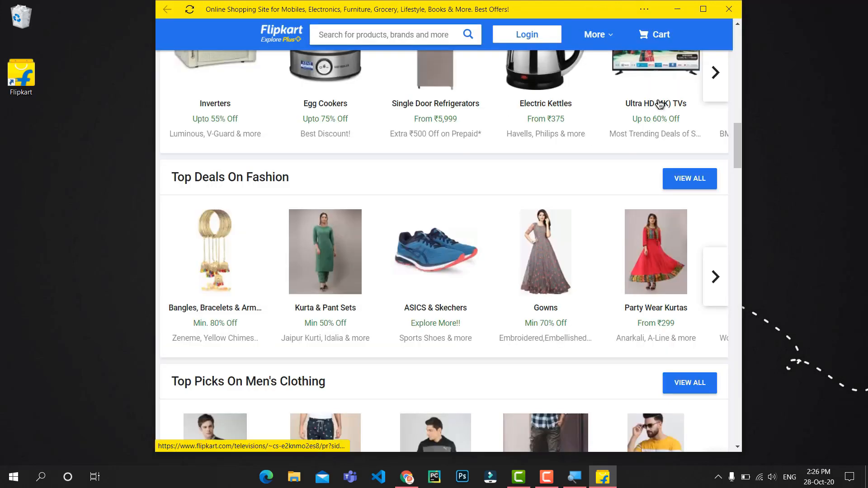
mouse_move(644, 10)
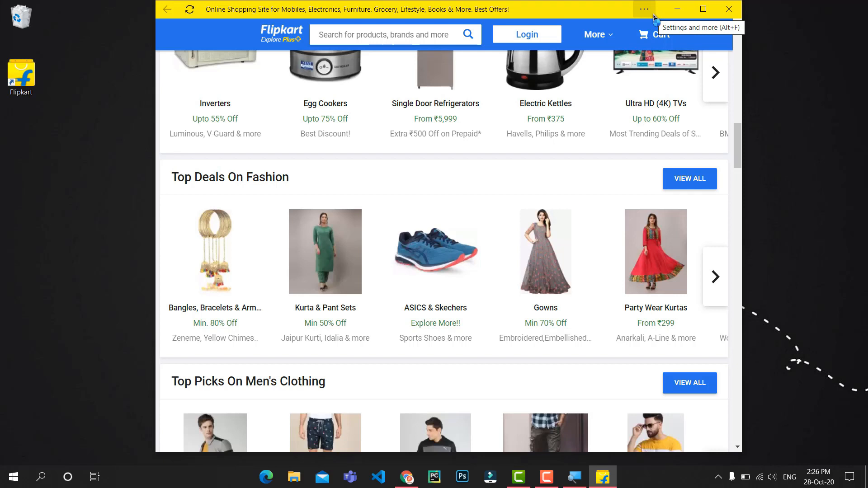
mouse_move(644, 10)
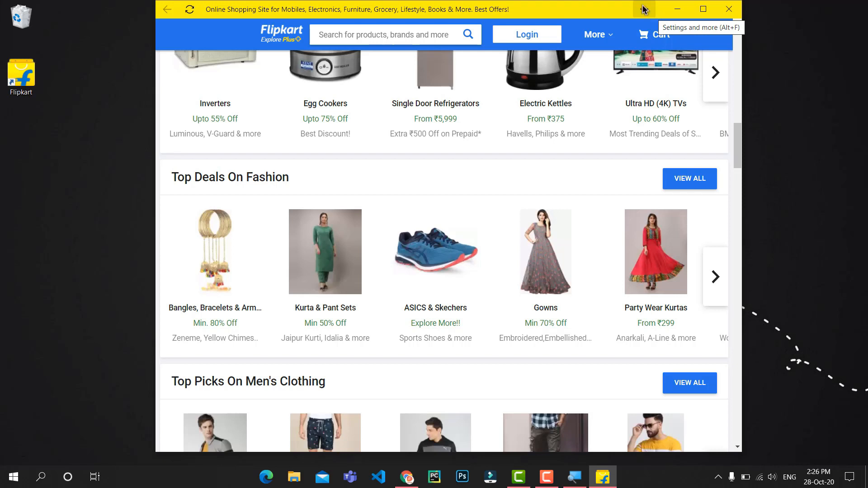
left_click(642, 9)
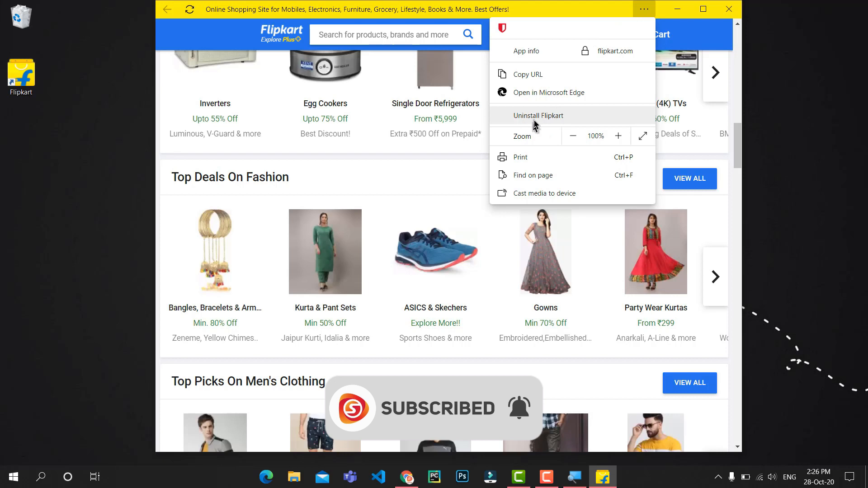
Uninstall Flipkart and confirm Remove without clearing data.
left_click(537, 116)
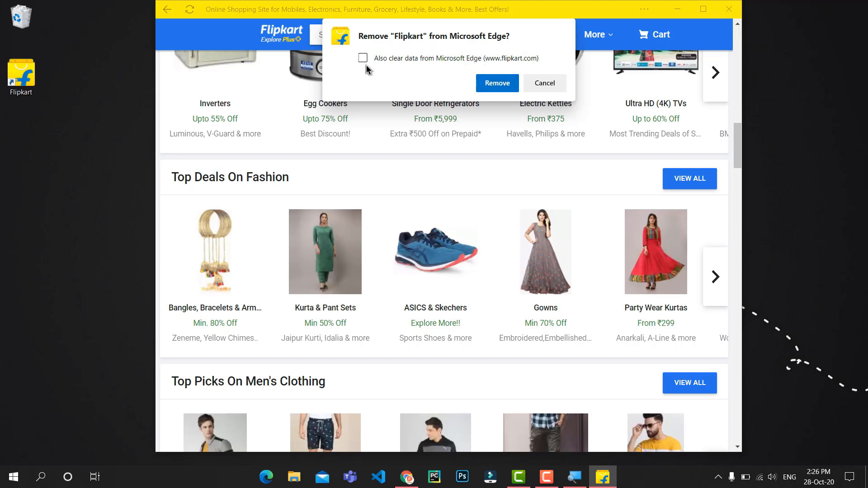
mouse_move(369, 43)
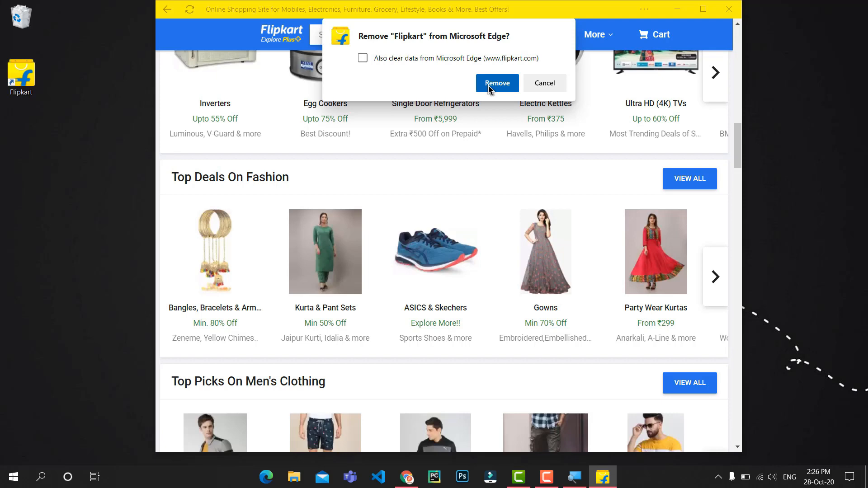
left_click(496, 83)
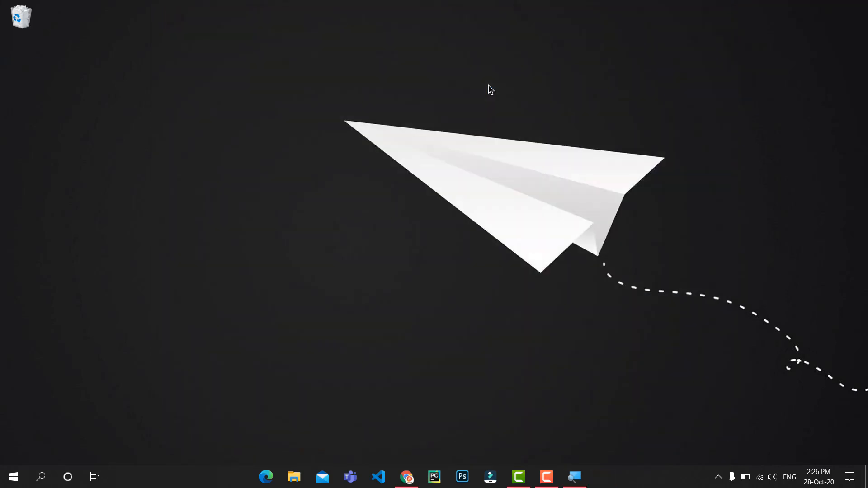
left_click(13, 476)
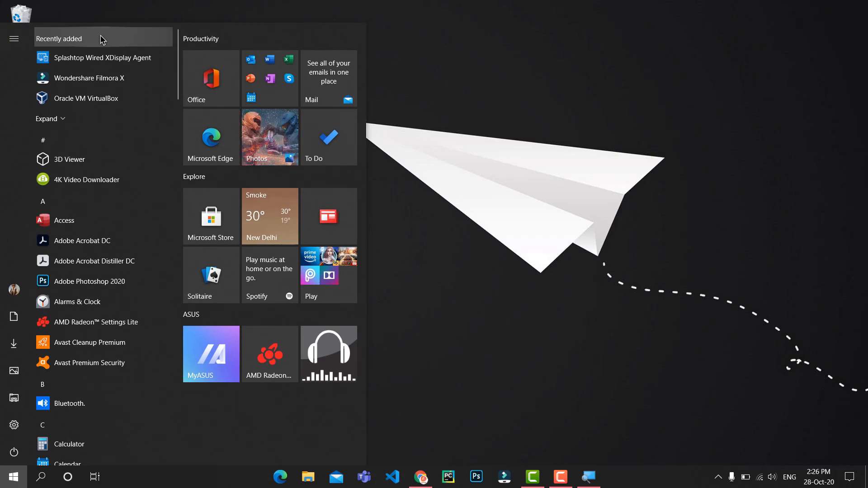
mouse_move(568, 332)
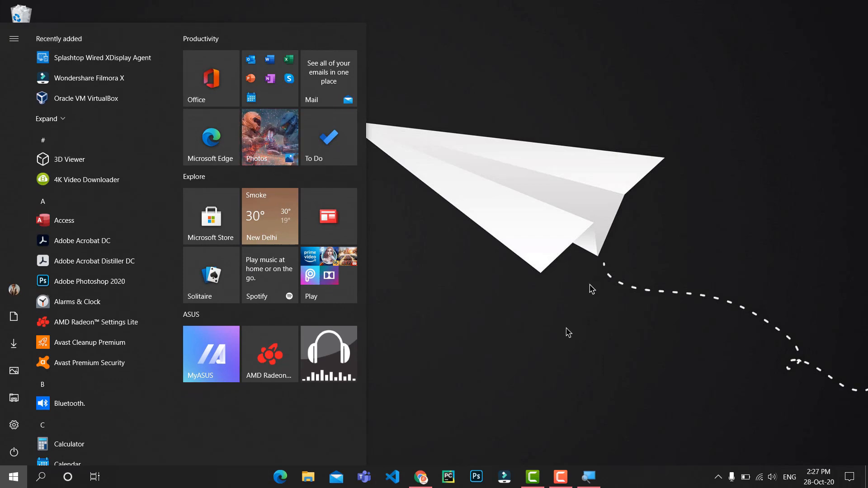
left_click(12, 476)
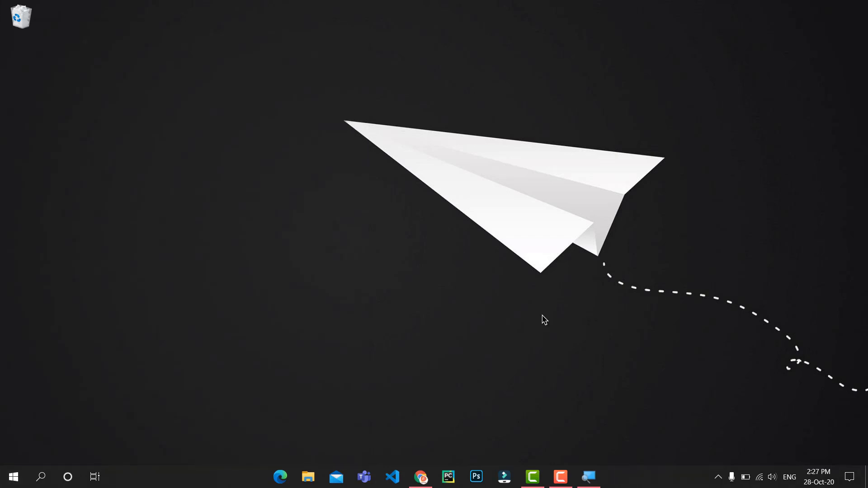